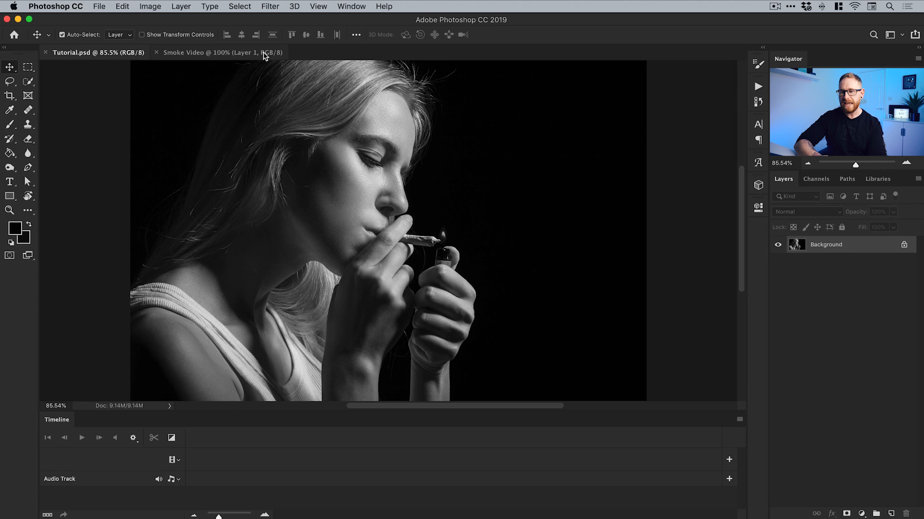
- Show the Smoke Video document with the Timeline panel visible and scrub through its footage
click(222, 52)
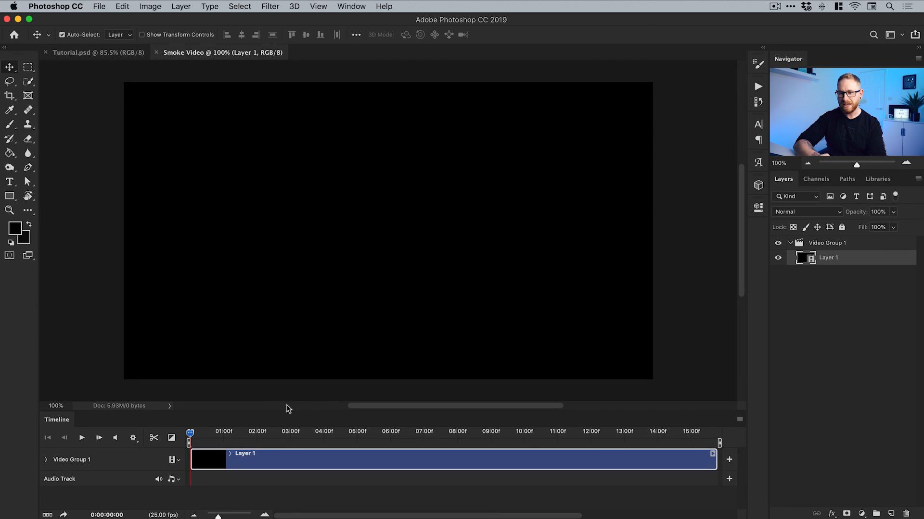
click(351, 6)
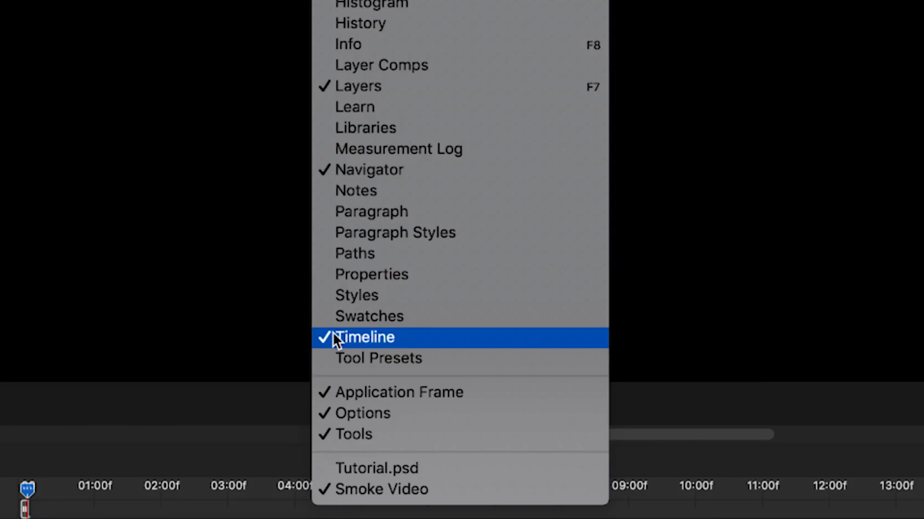
click(365, 336)
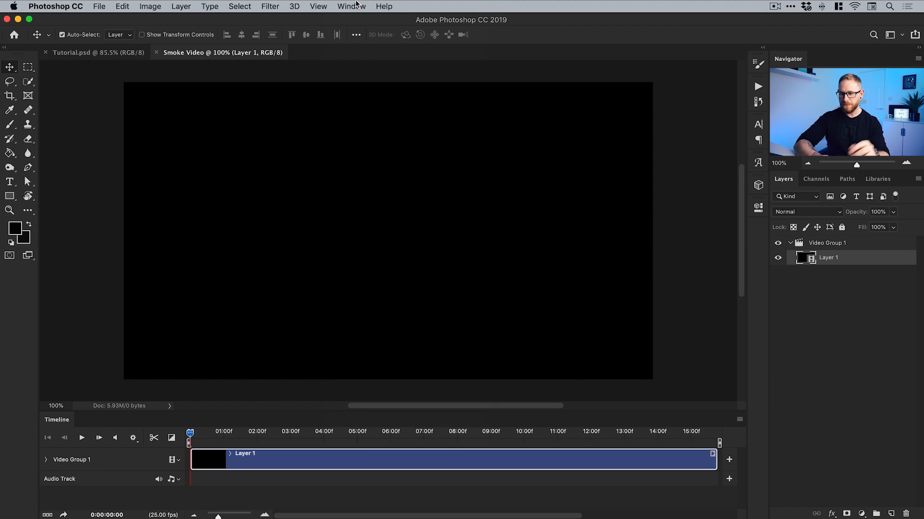
mouse_move(208, 437)
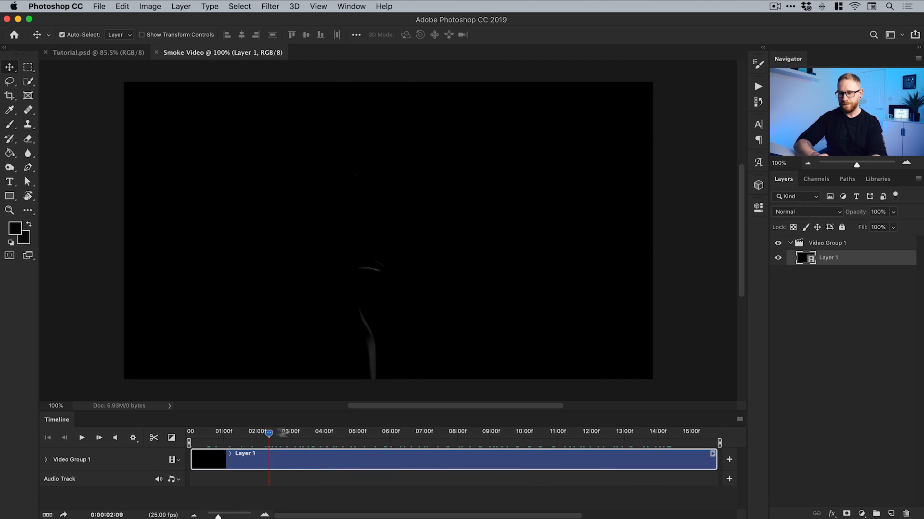
drag(268, 434, 203, 434)
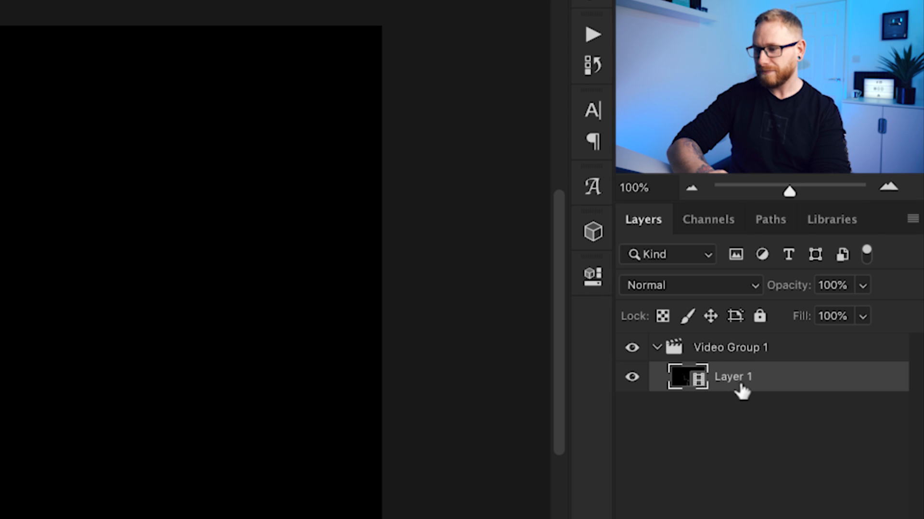
- Duplicate the smoke video Layer 1 into the Tutorial.psd document
right_click(732, 377)
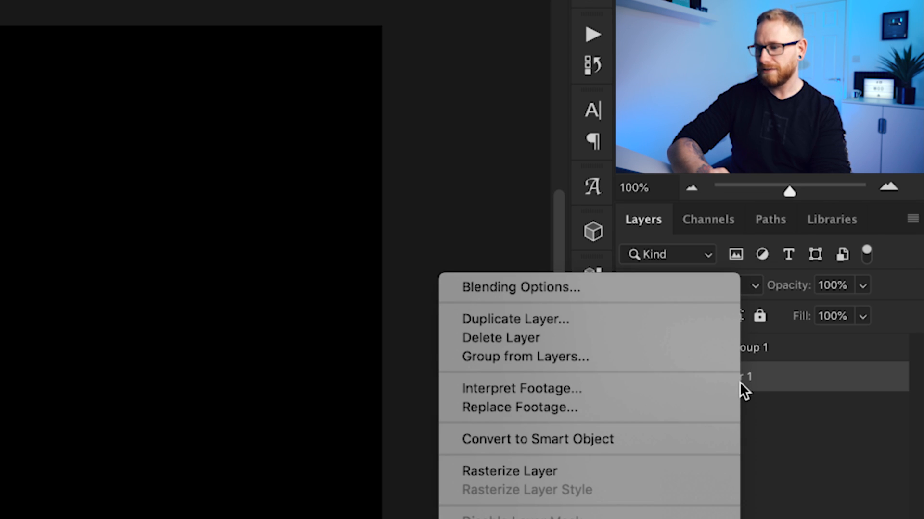
click(513, 318)
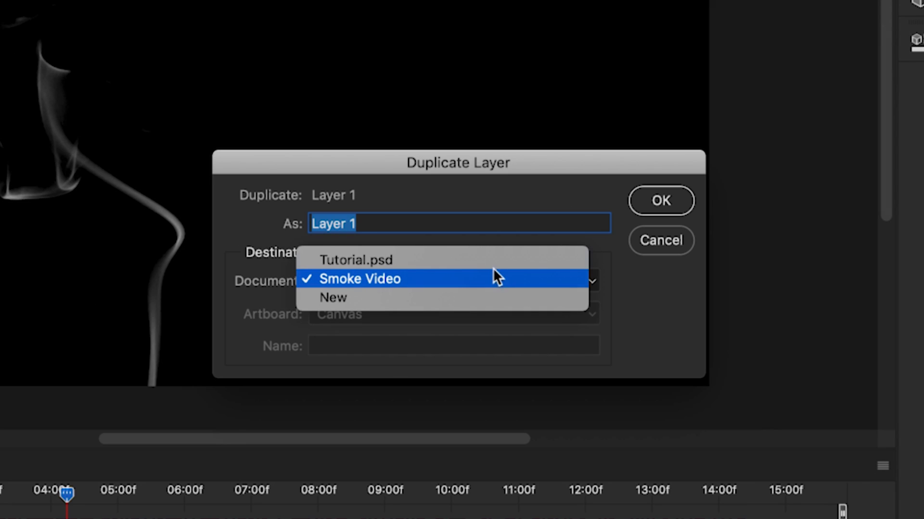
mouse_move(489, 261)
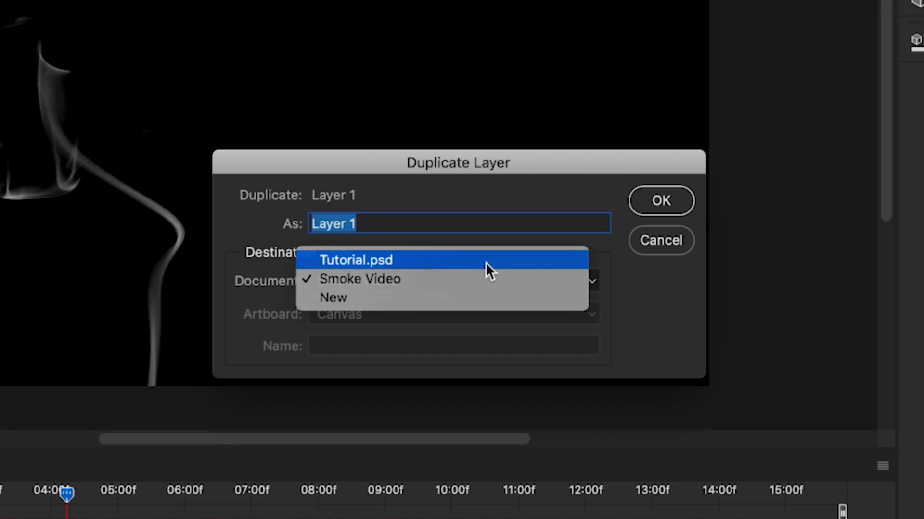
click(355, 259)
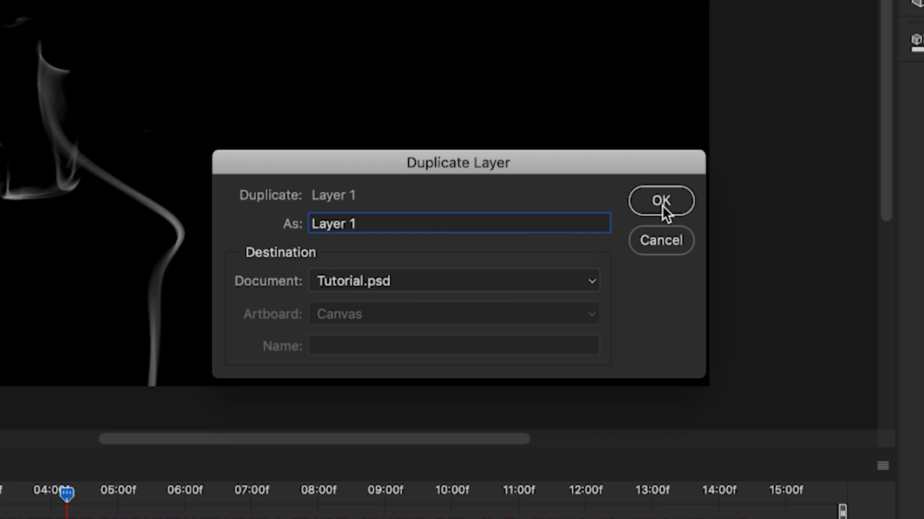
click(660, 201)
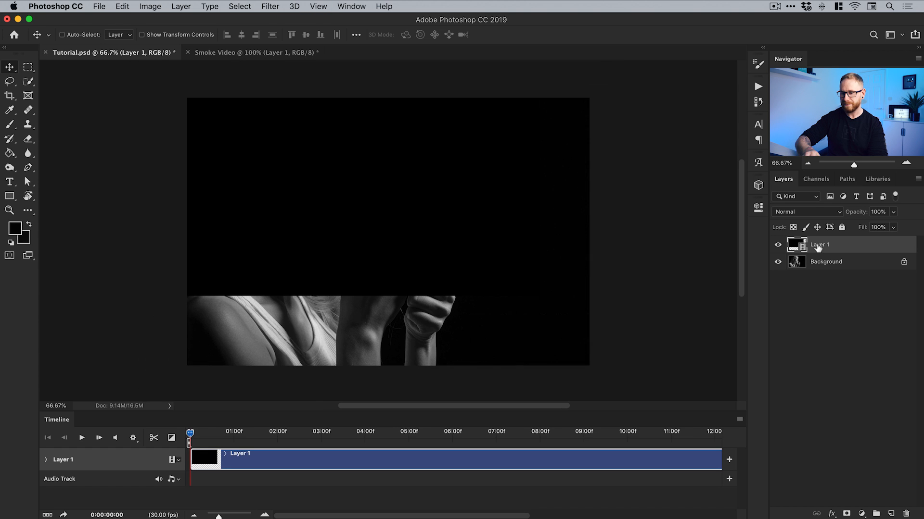
- Free-transform the smoke layer up to span the canvas width
click(122, 7)
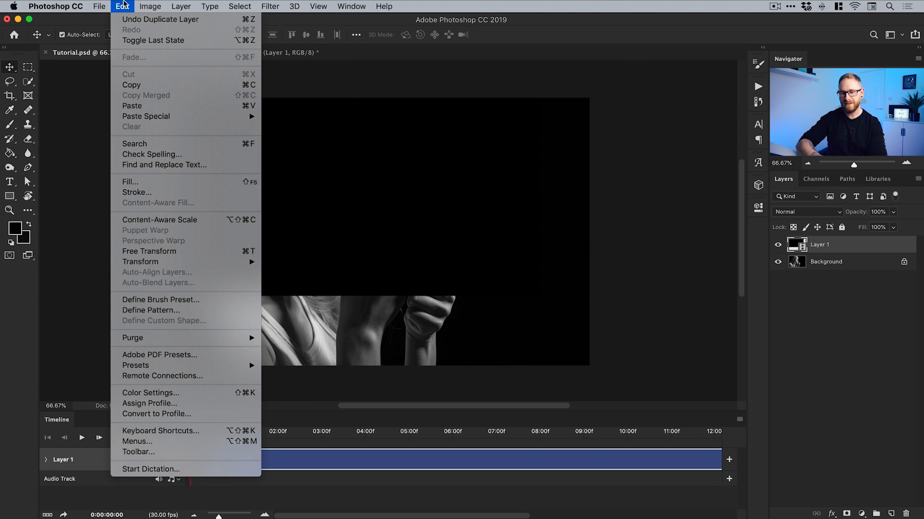
mouse_move(149, 251)
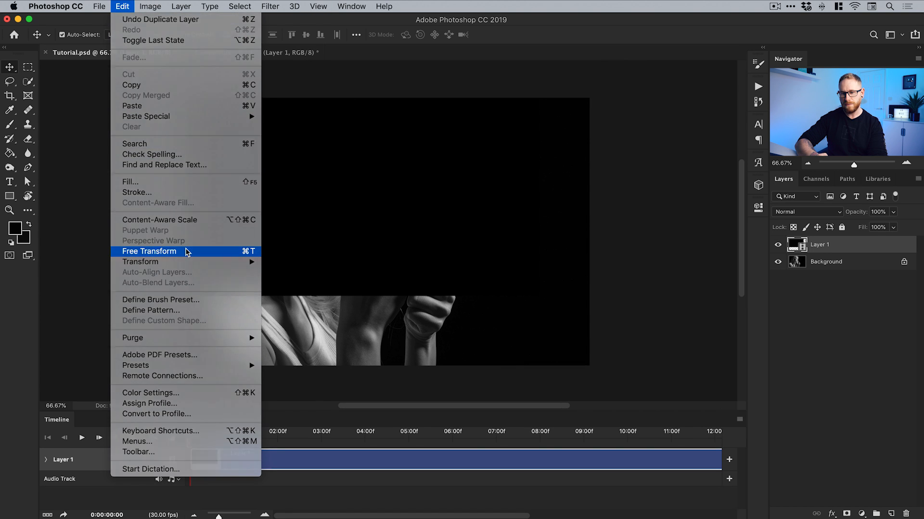
click(149, 251)
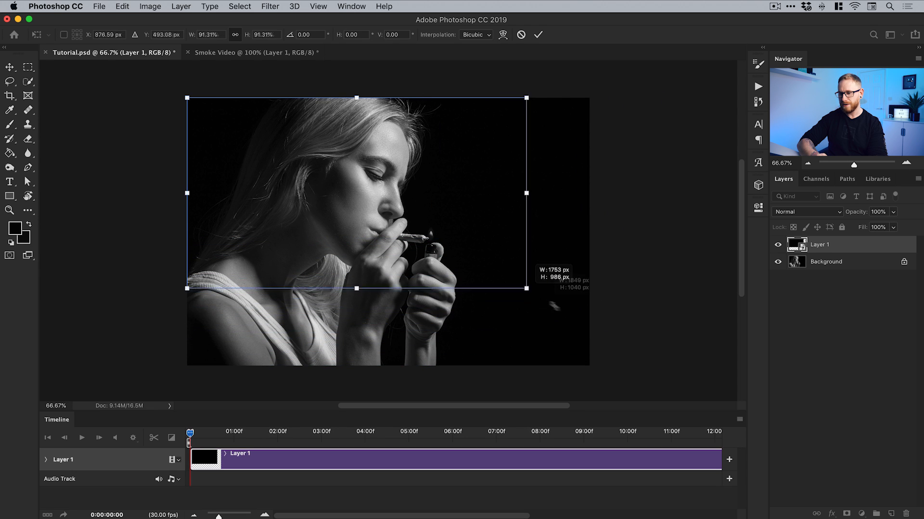
drag(526, 290, 607, 334)
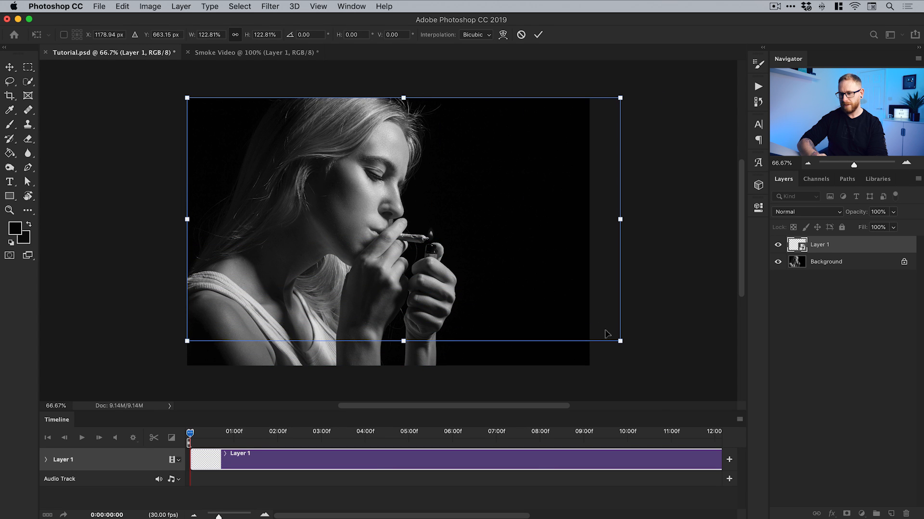
drag(619, 340, 613, 337)
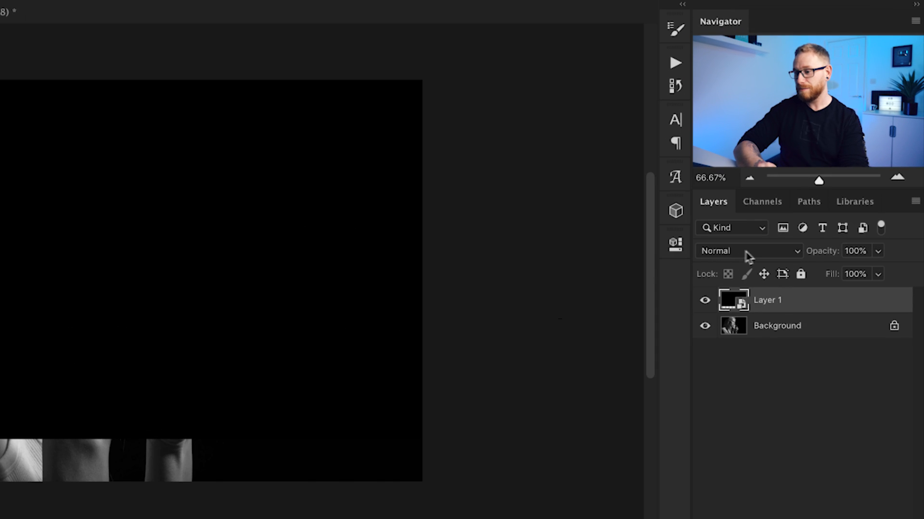
- Set the smoke layer to Screen blending and find a frame where the smoke is visible
click(748, 250)
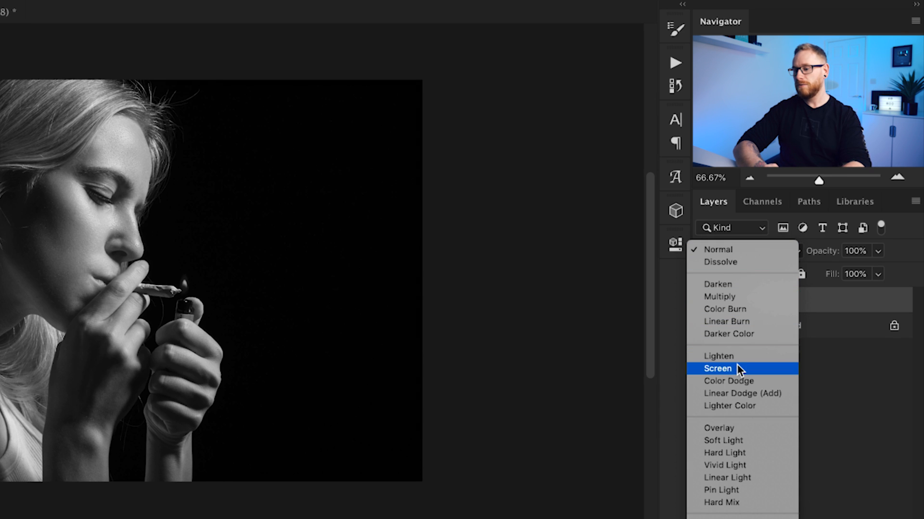
click(717, 368)
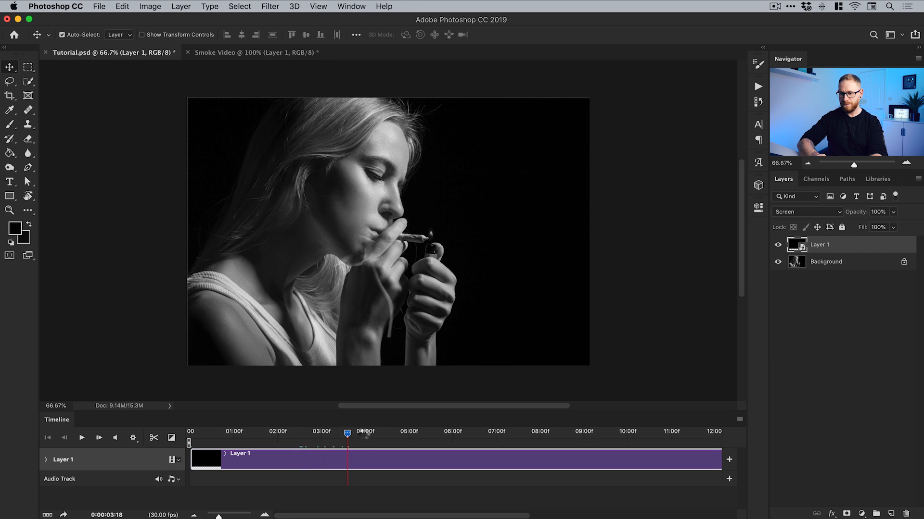
drag(347, 433, 292, 434)
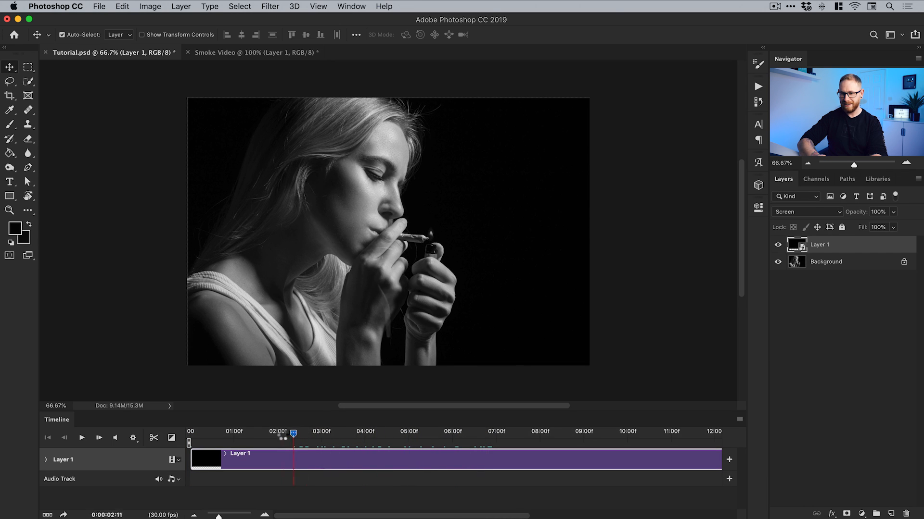
drag(292, 439, 317, 439)
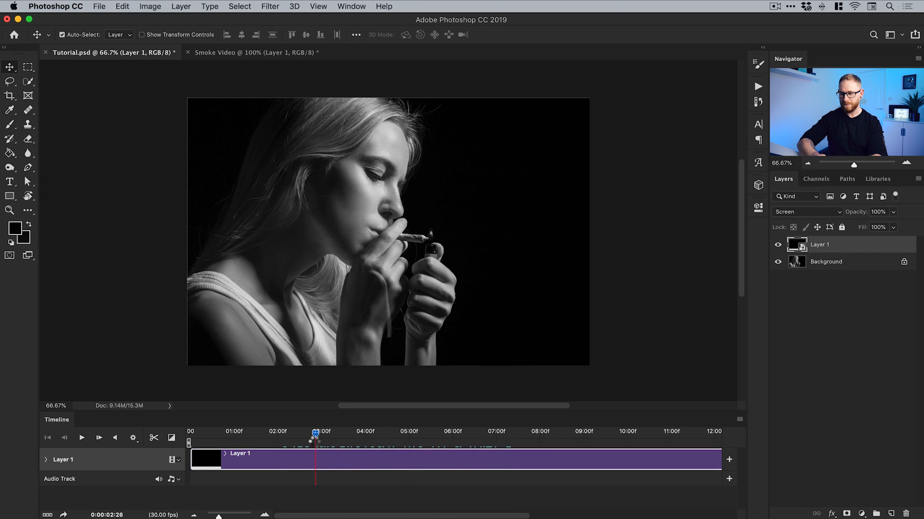
drag(316, 435, 274, 435)
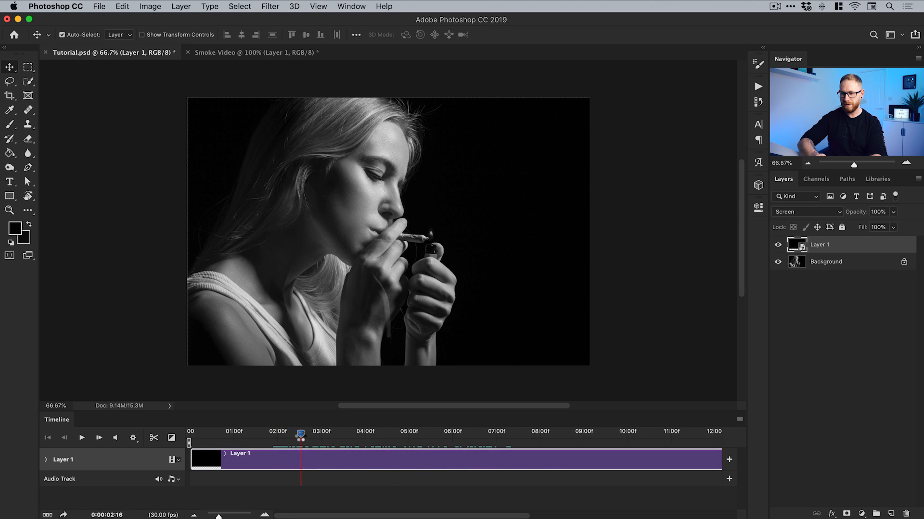
drag(300, 431, 293, 431)
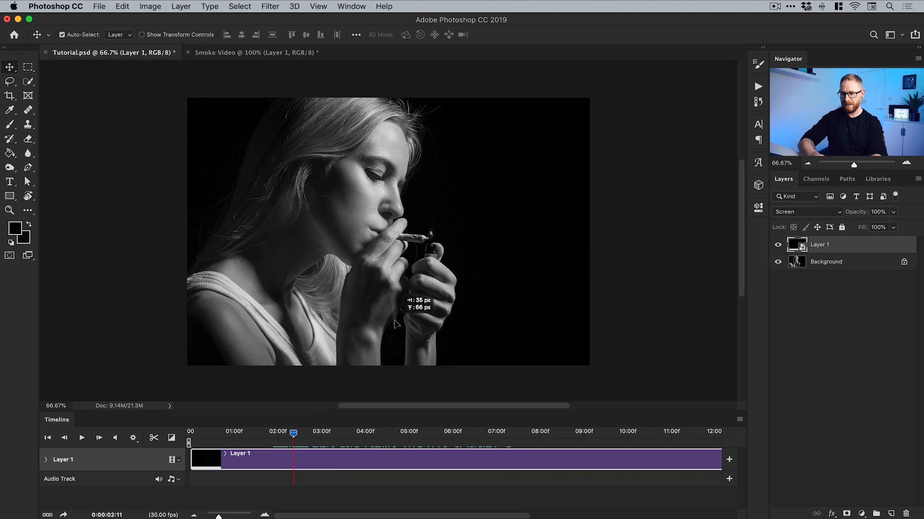
- Move the smoke layer nearer the joint and check it at other frames
drag(395, 325, 430, 233)
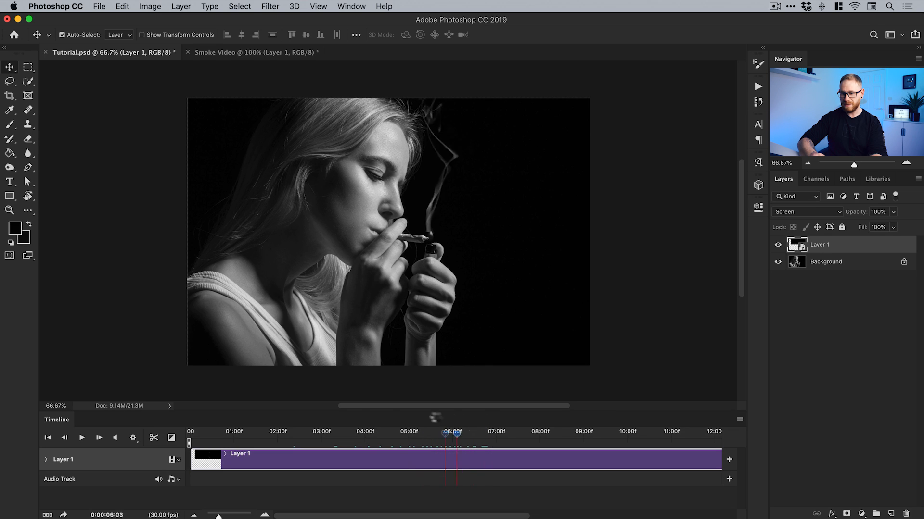
drag(454, 431, 336, 431)
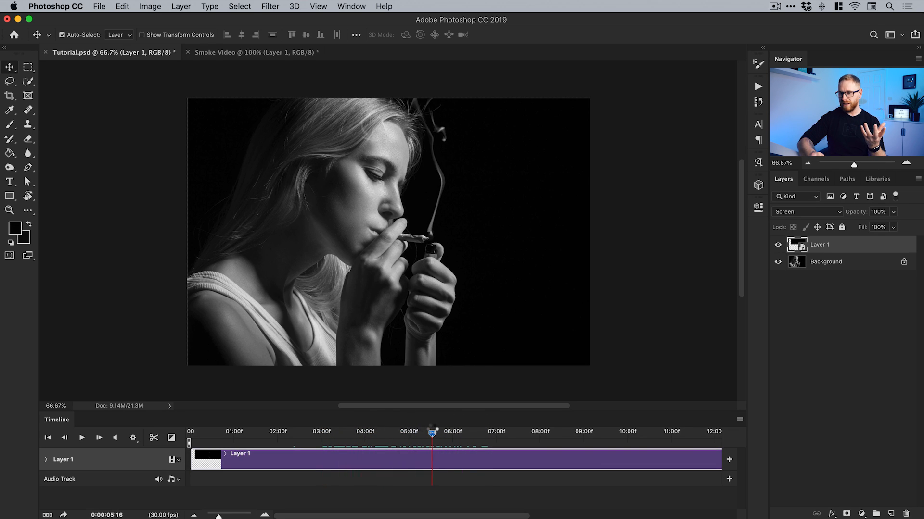
drag(431, 433, 338, 433)
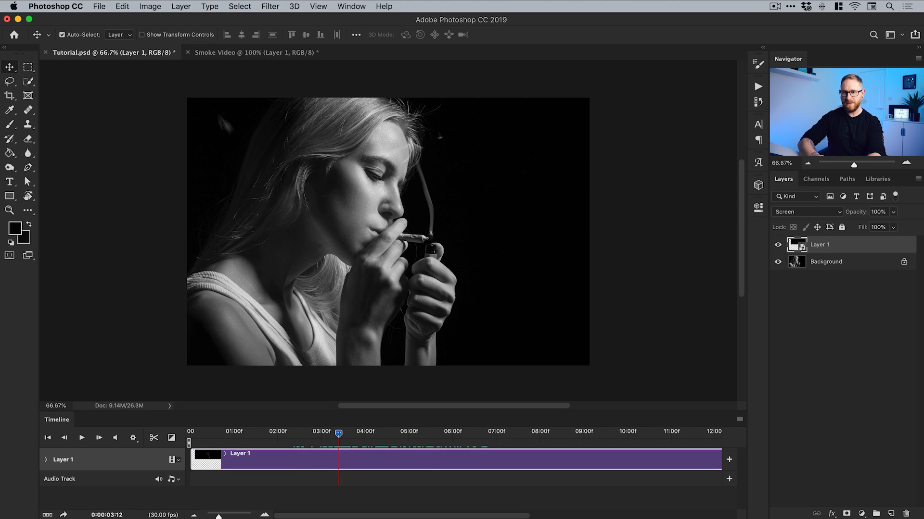
- Free-transform the smoke again so its stream starts at the joint's lit tip
click(122, 7)
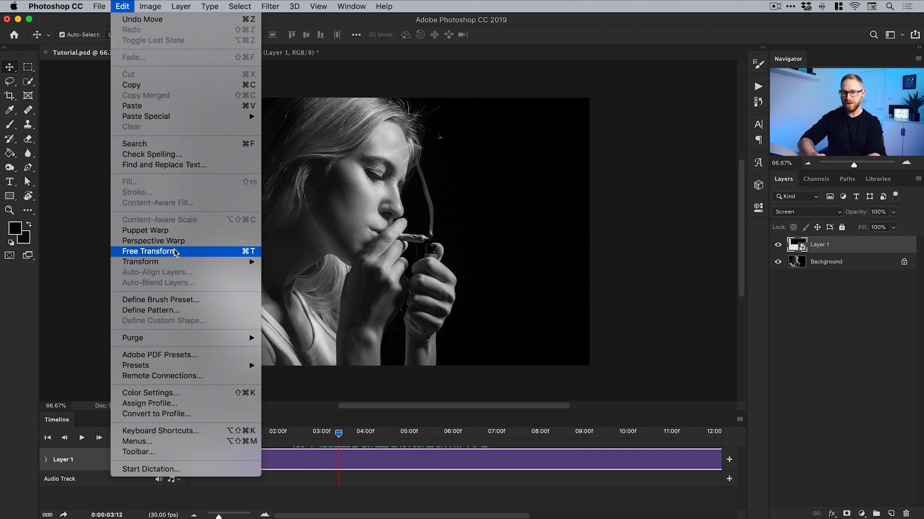
click(150, 252)
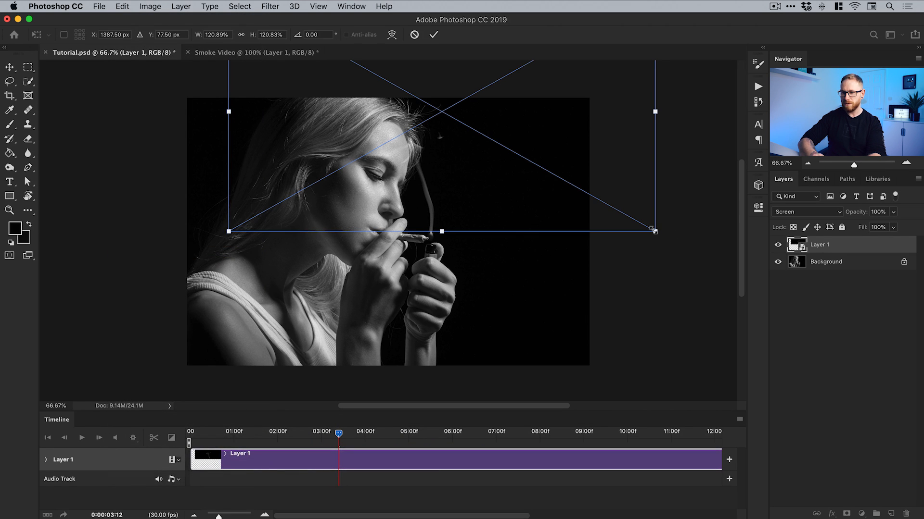
drag(655, 230, 636, 219)
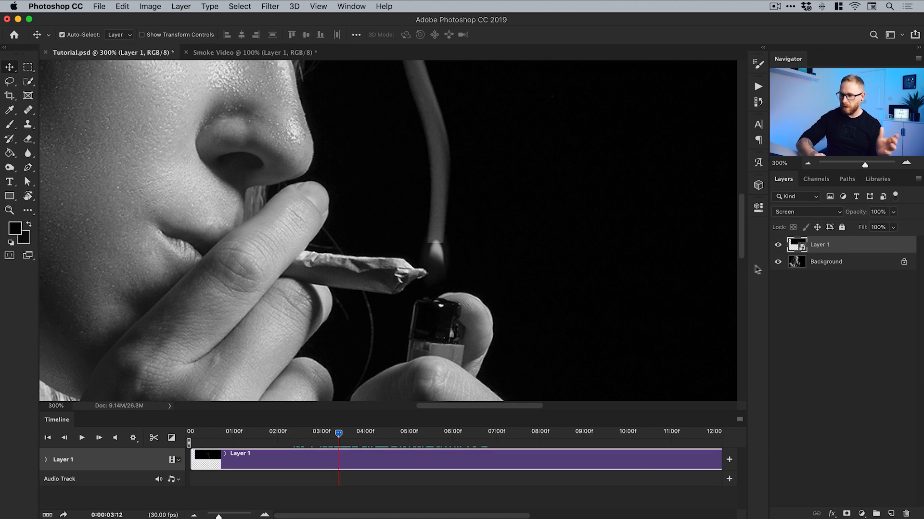
- Create a new blank Layer 2 beneath the smoke layer and paint near the joint's tip
click(825, 262)
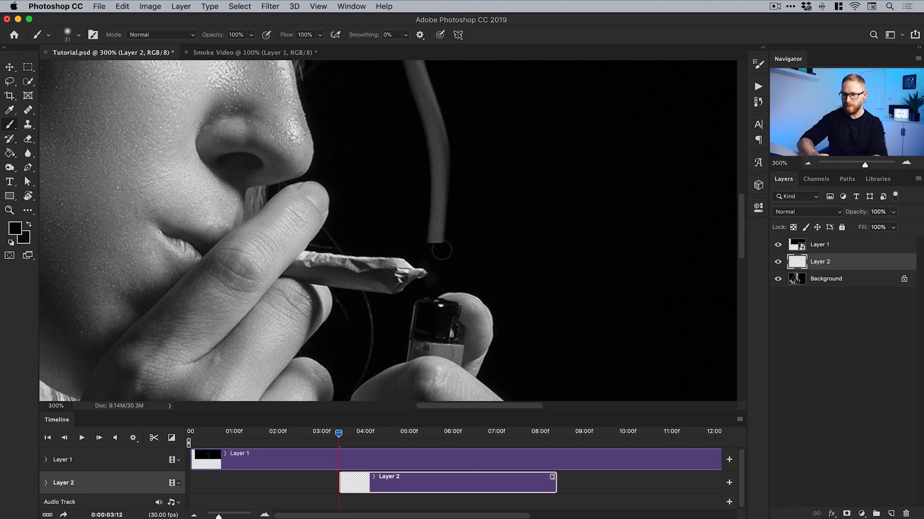
click(818, 244)
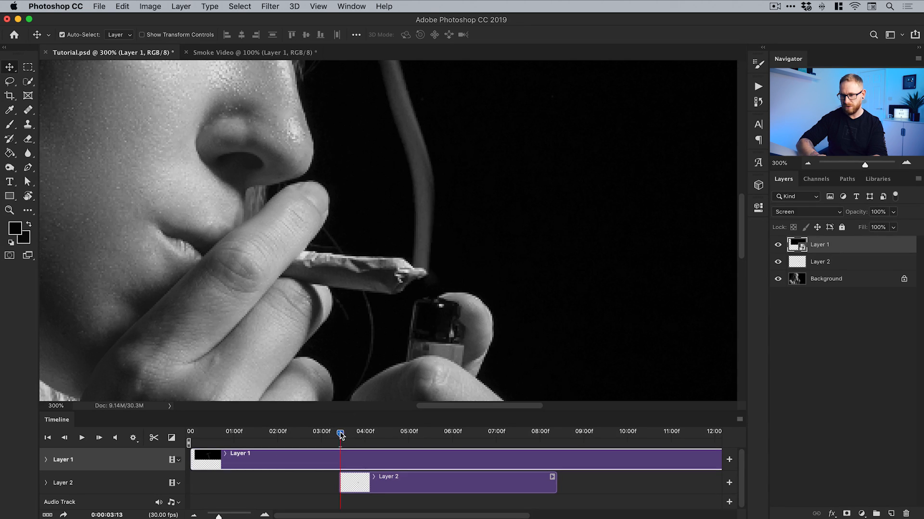
- Scrub past the end of Layer 2's clip to the frame where the lighter flame shows
drag(339, 433, 475, 434)
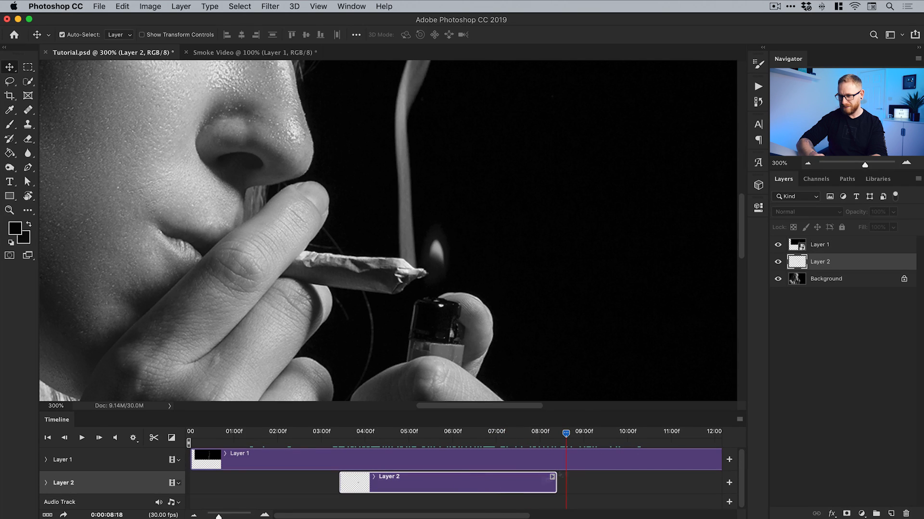
- Rename Layer 2 to Flame Cover, move its clip to 0:00 and lengthen it
double_click(819, 261)
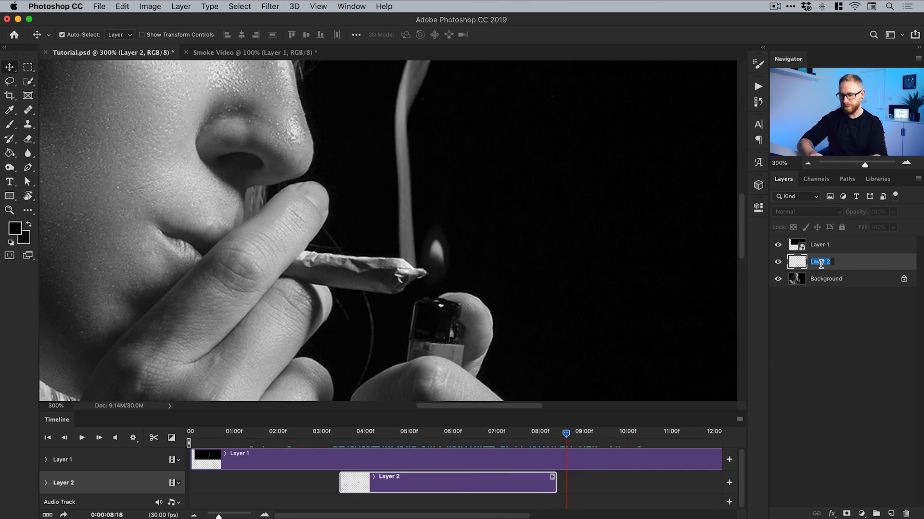
text(Flame Cover)
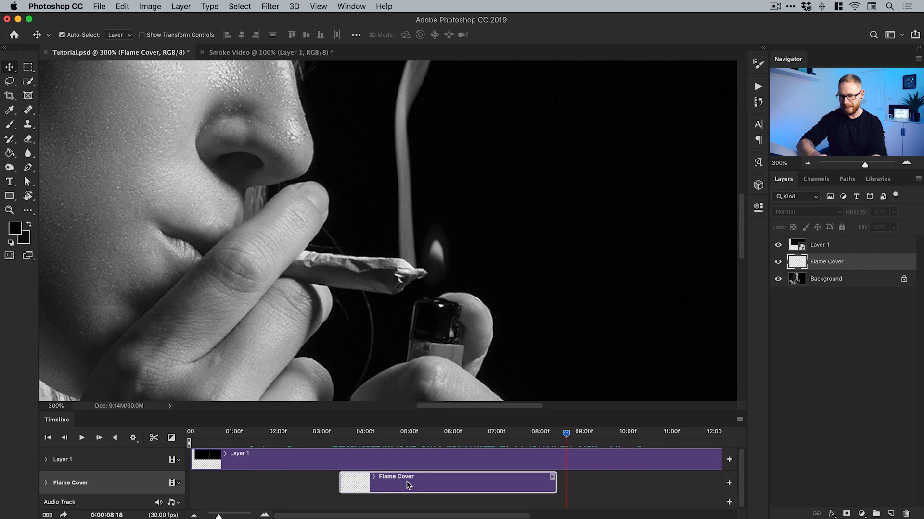
drag(408, 482, 256, 482)
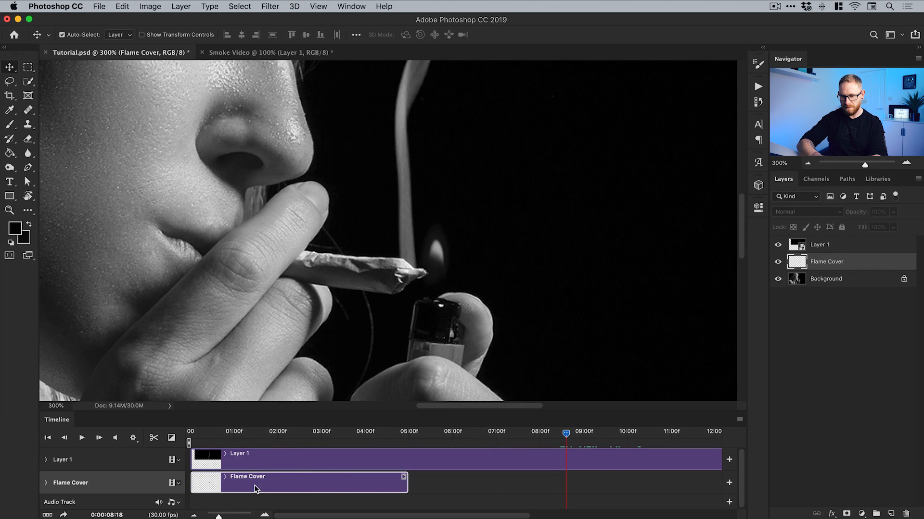
drag(405, 482, 486, 481)
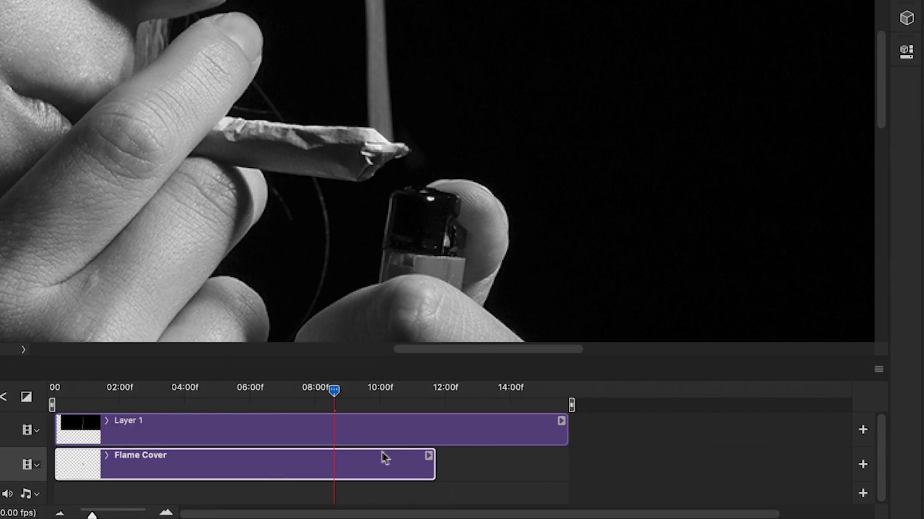
- Trim Layer 1 and Flame Cover so both clips end at 10:00
drag(429, 465, 551, 466)
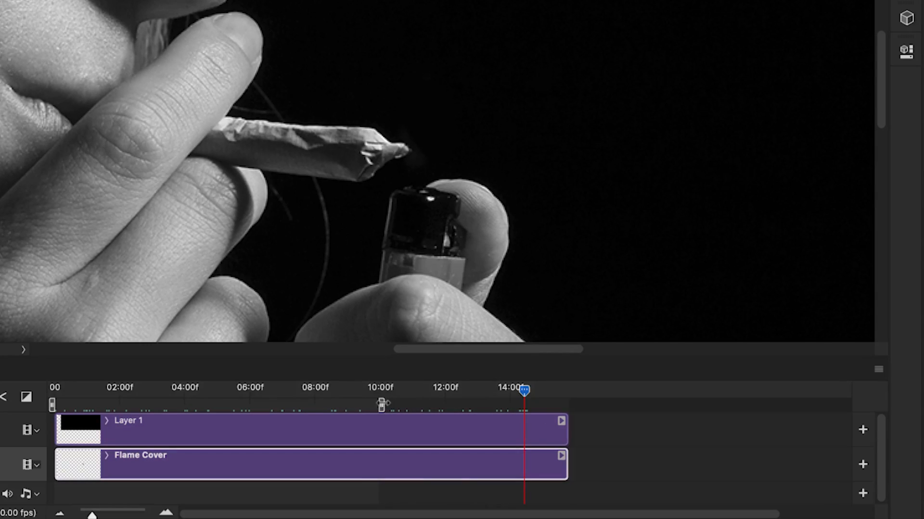
drag(565, 430, 492, 430)
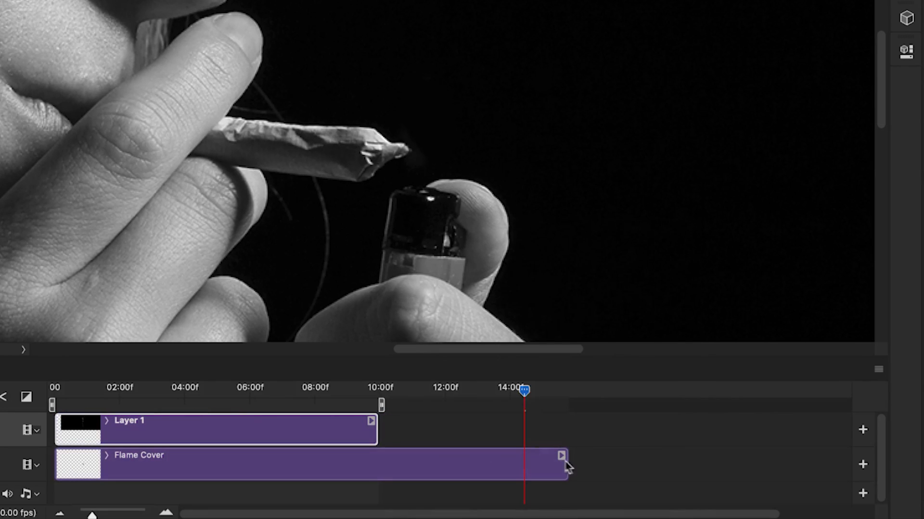
drag(563, 466, 380, 472)
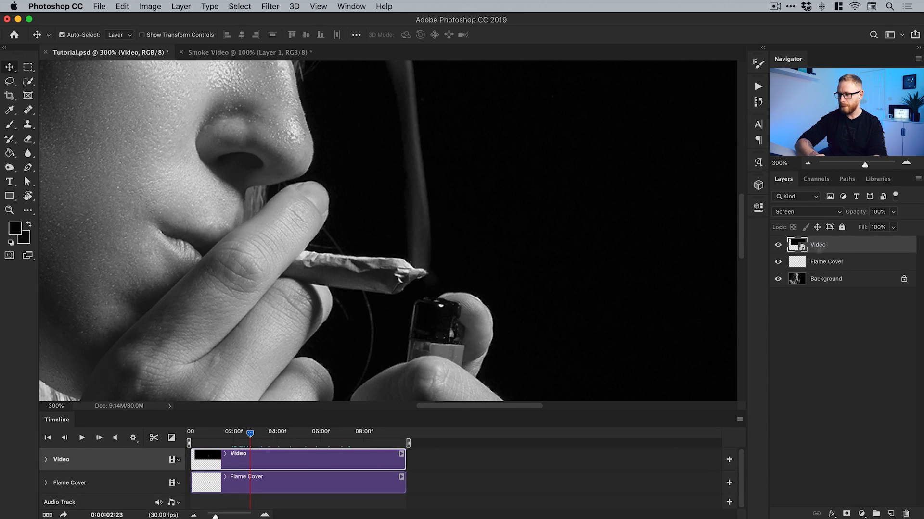
- Rename the layer Smoke Video, pick the Brush, and compare with the original smoke document
double_click(818, 244)
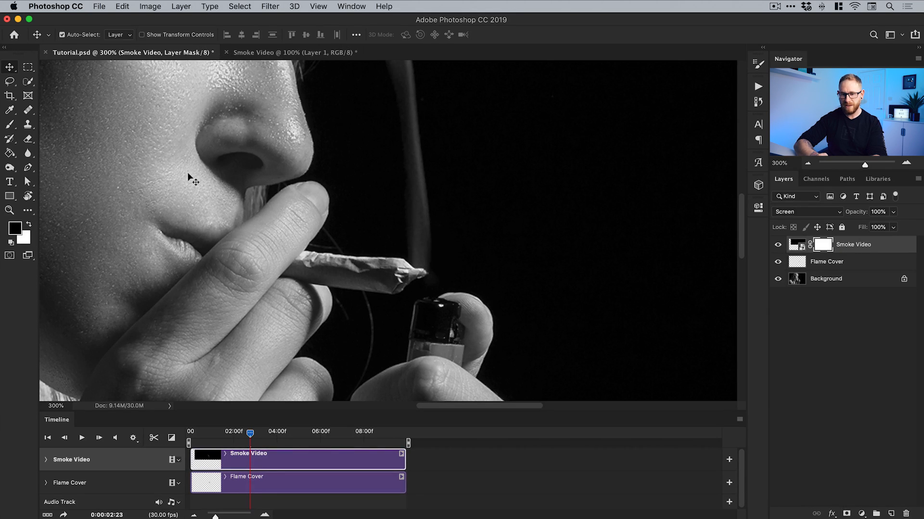
click(9, 124)
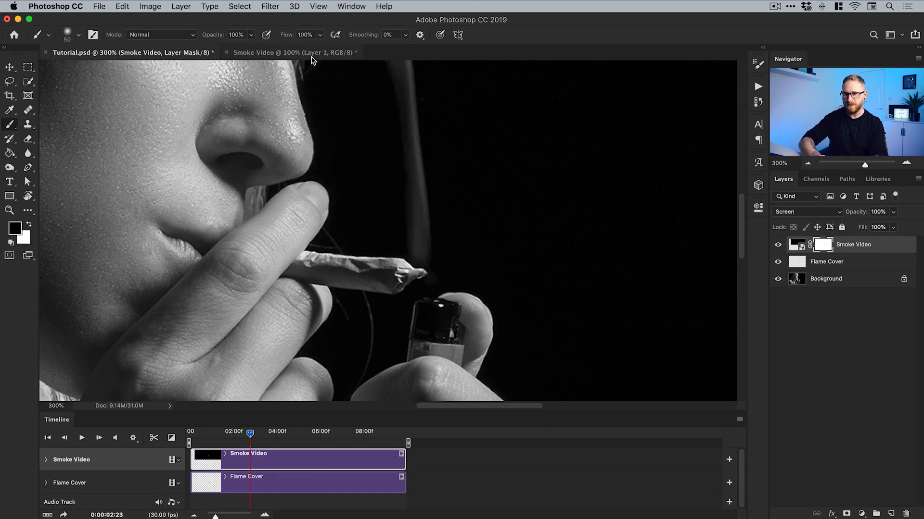
click(293, 52)
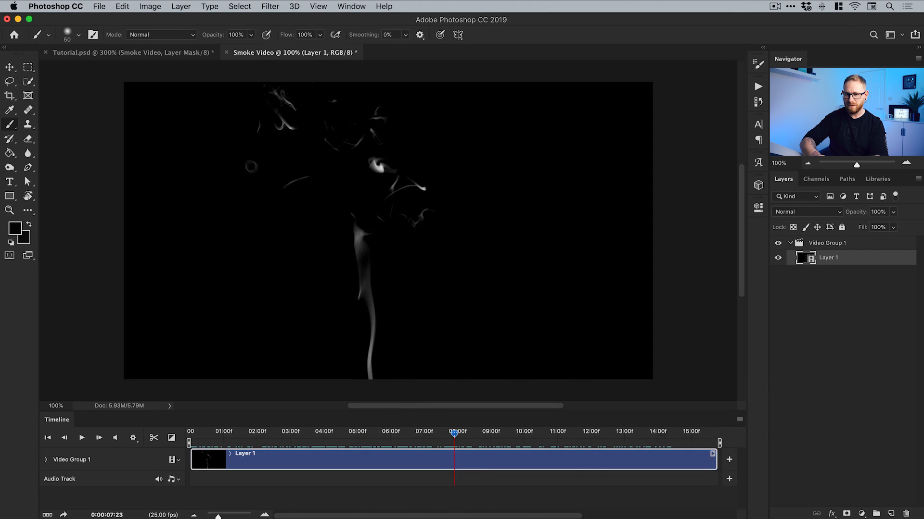
click(70, 52)
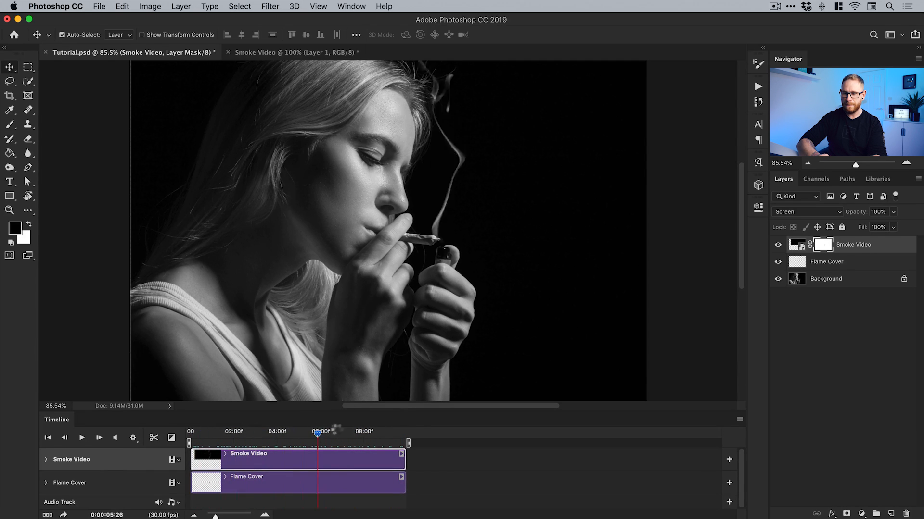
drag(319, 431, 230, 431)
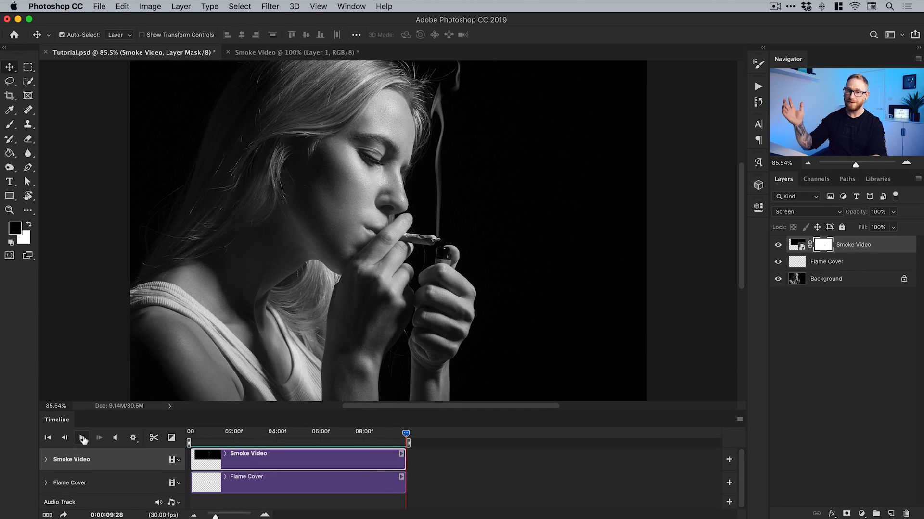
click(81, 438)
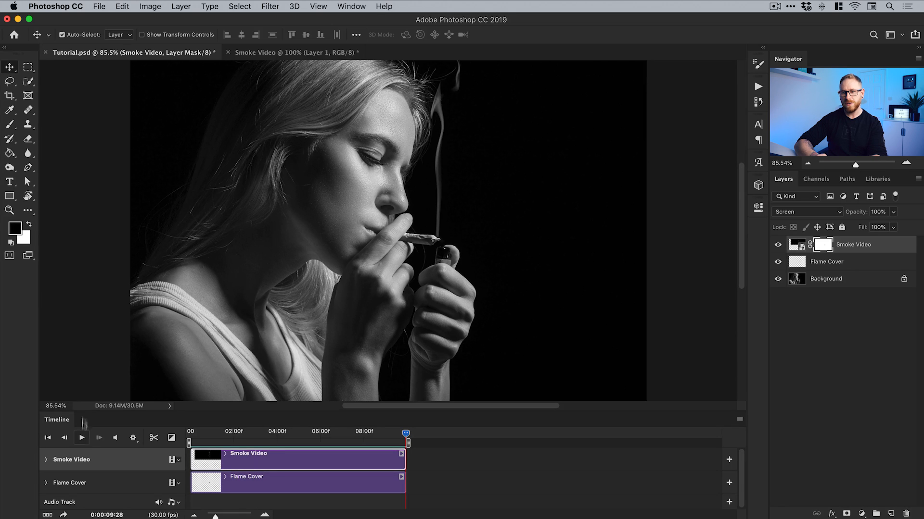
- Render the cinemagraph via Render Video as H.264 1080p Tutorial.mp4 with all frames
click(99, 7)
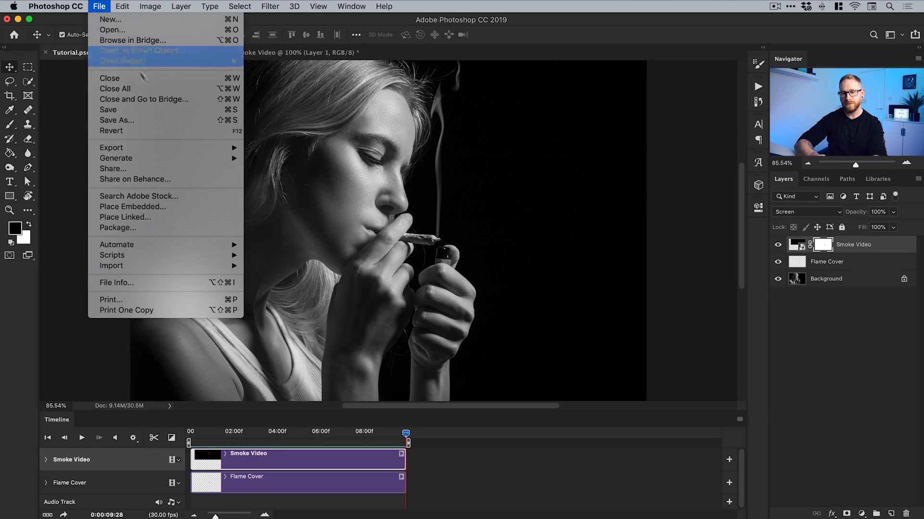
mouse_move(111, 147)
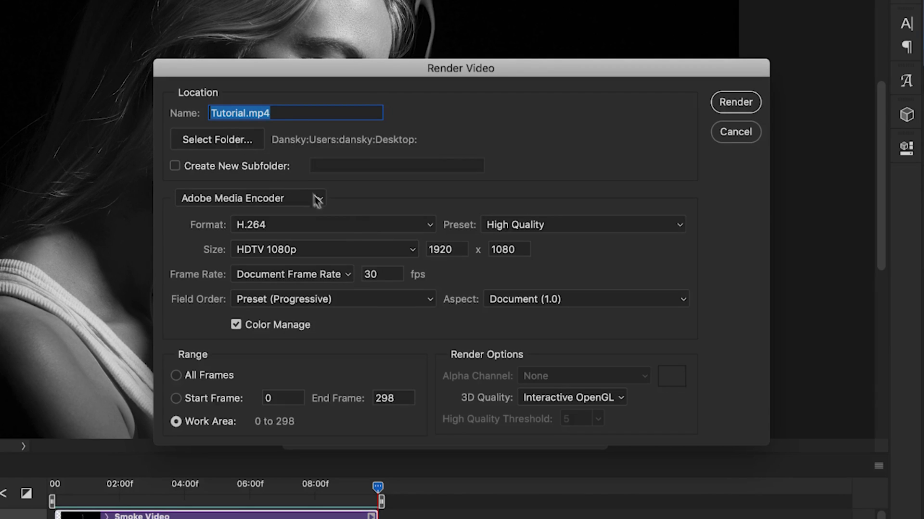
mouse_move(413, 232)
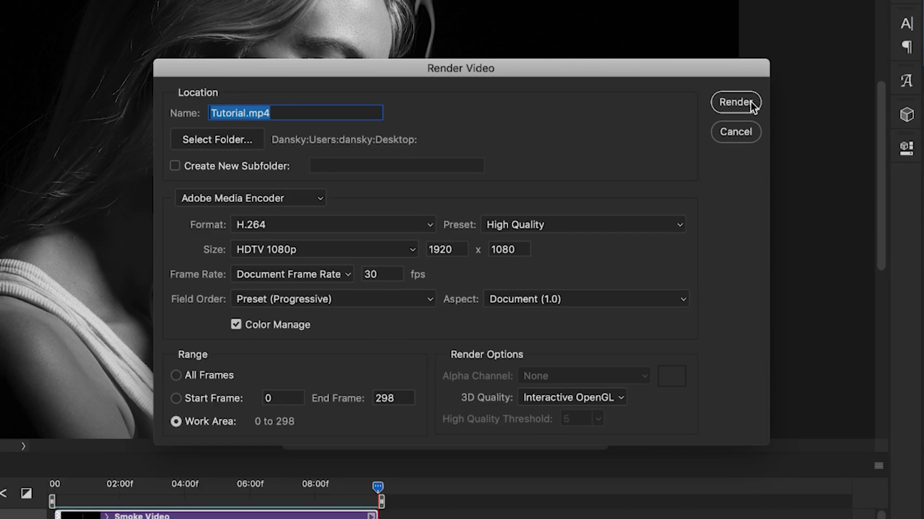
click(734, 102)
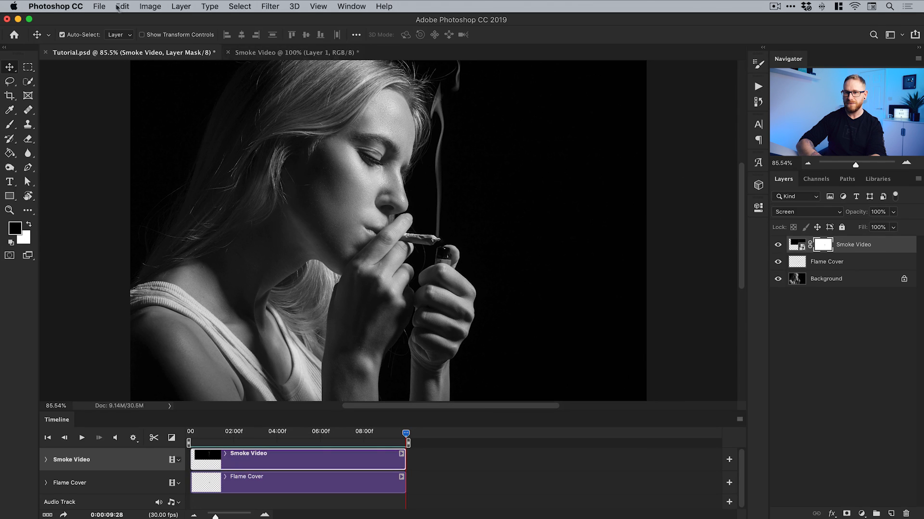
- Reach Save for Web (Legacy) from the File menu to export the animation as a GIF
click(98, 6)
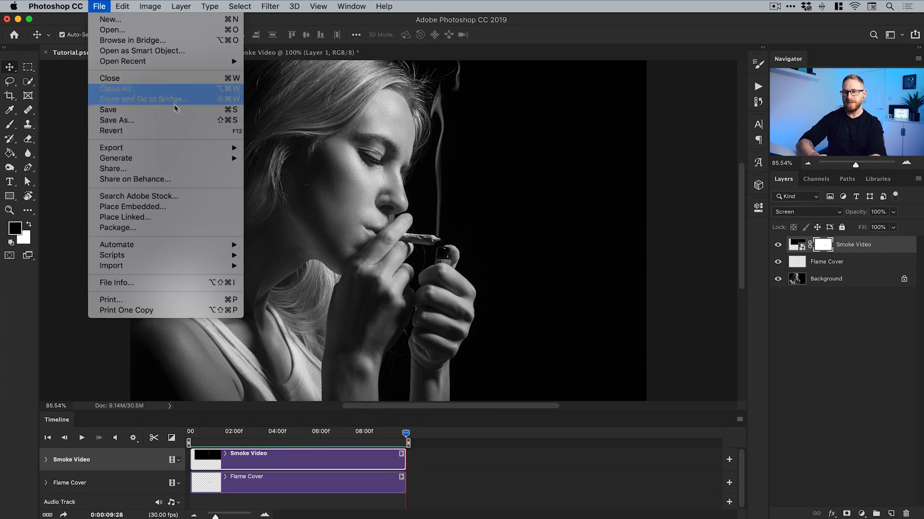
mouse_move(112, 148)
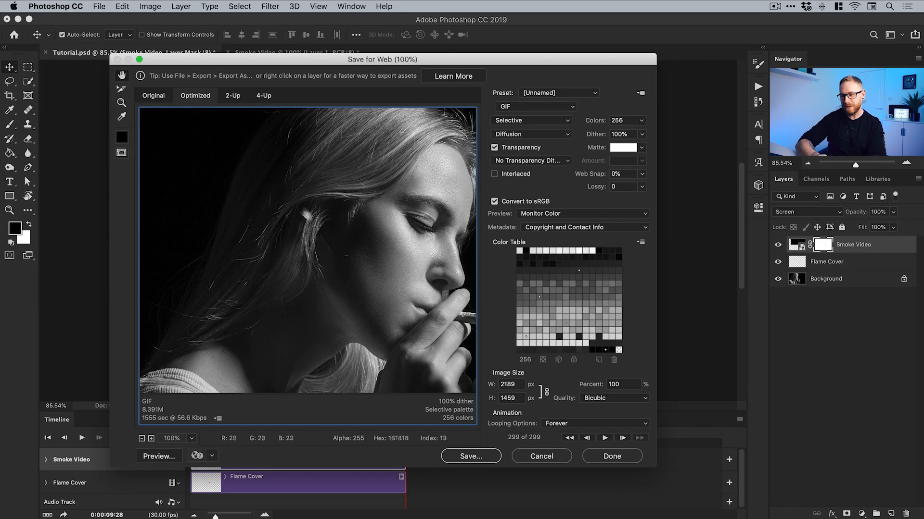
mouse_move(318, 206)
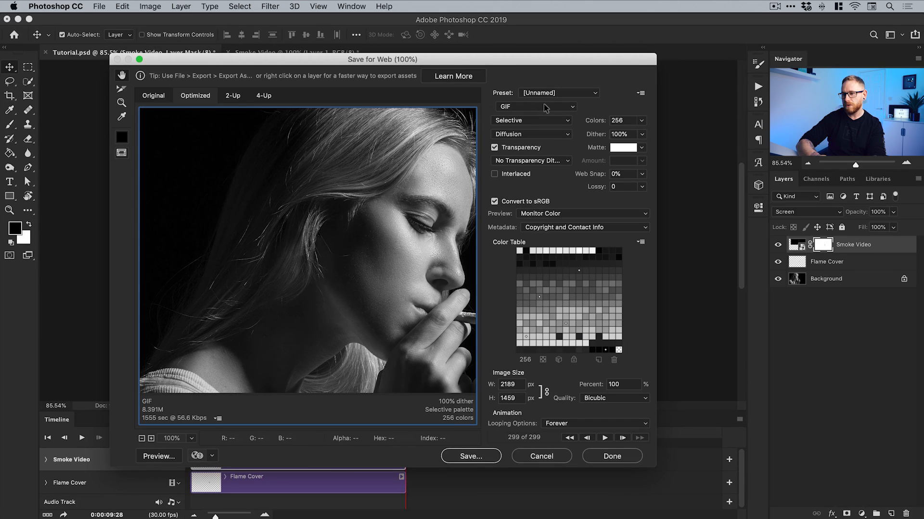
click(536, 107)
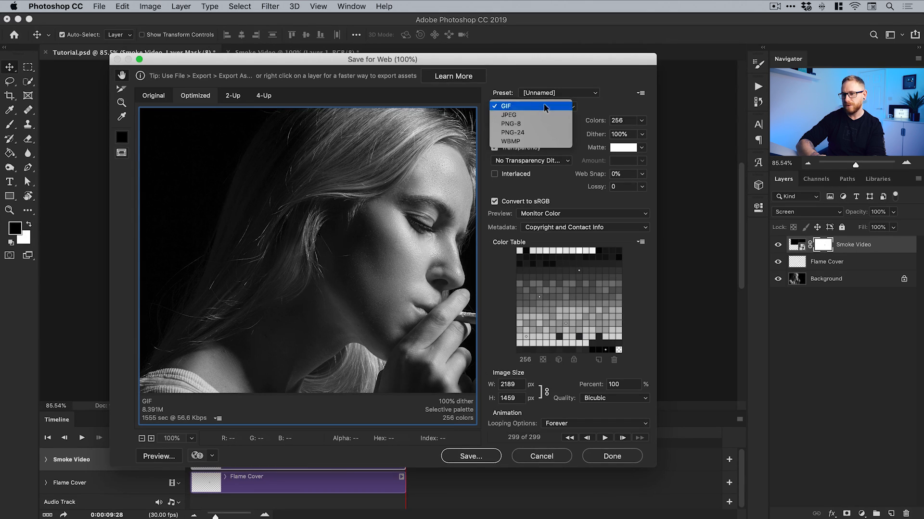
click(505, 106)
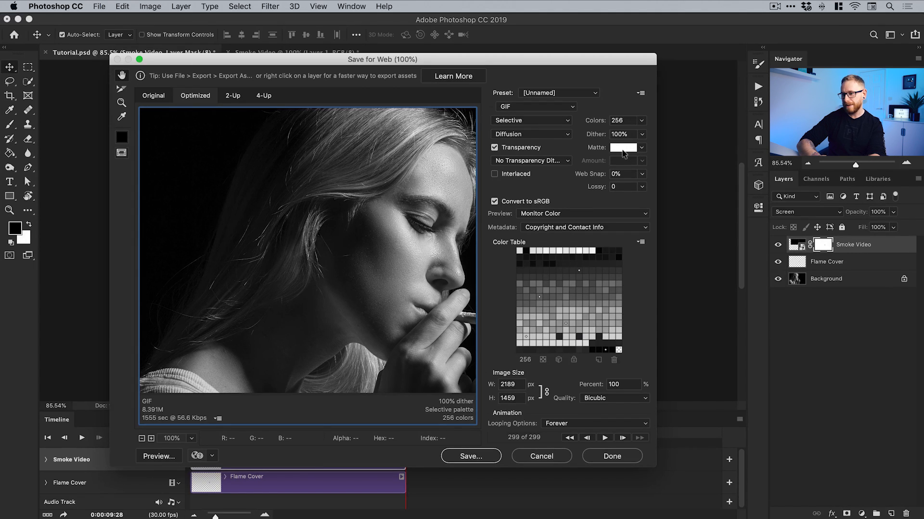
mouse_move(621, 186)
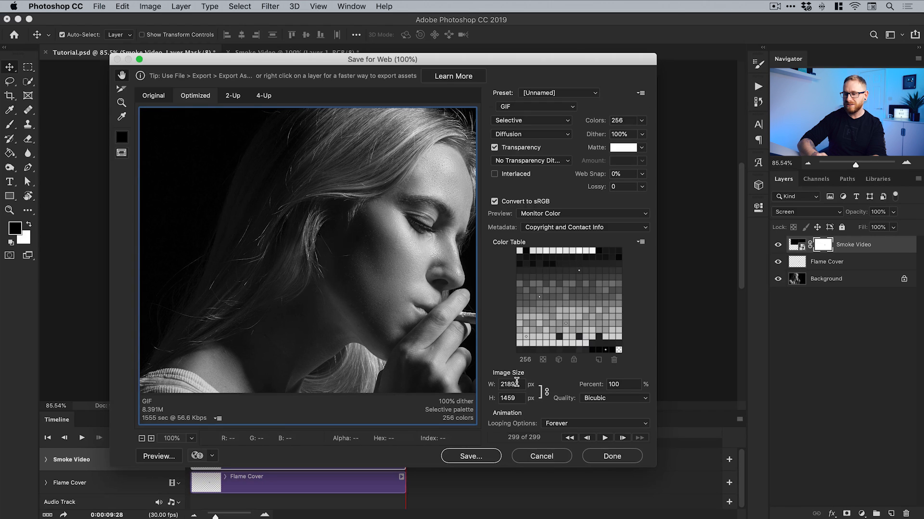
click(510, 385)
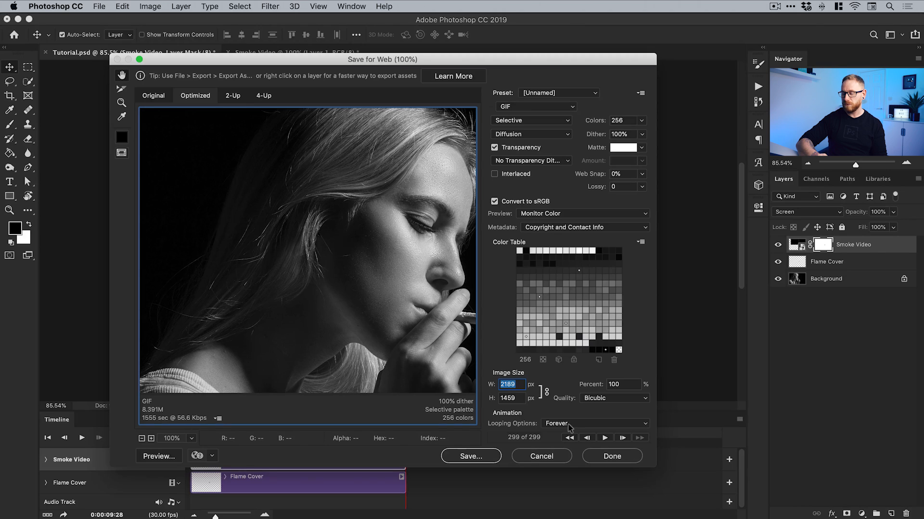
click(594, 424)
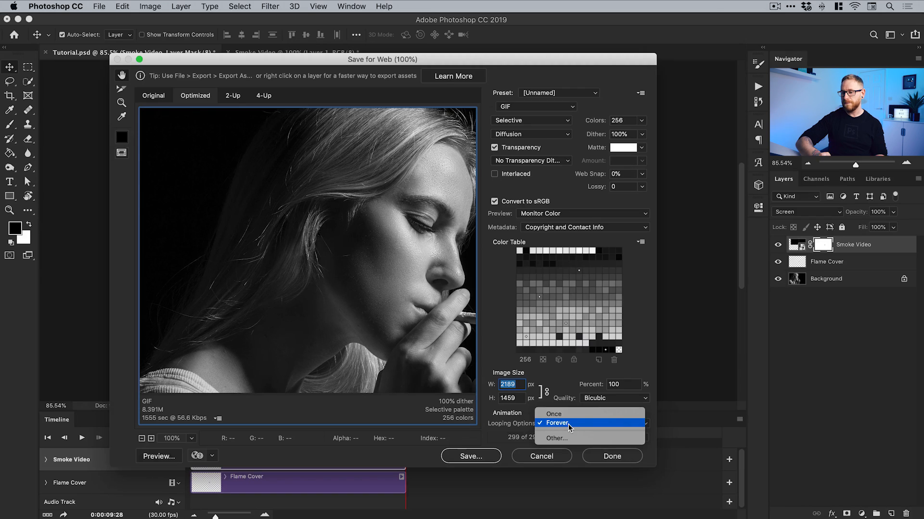
click(556, 424)
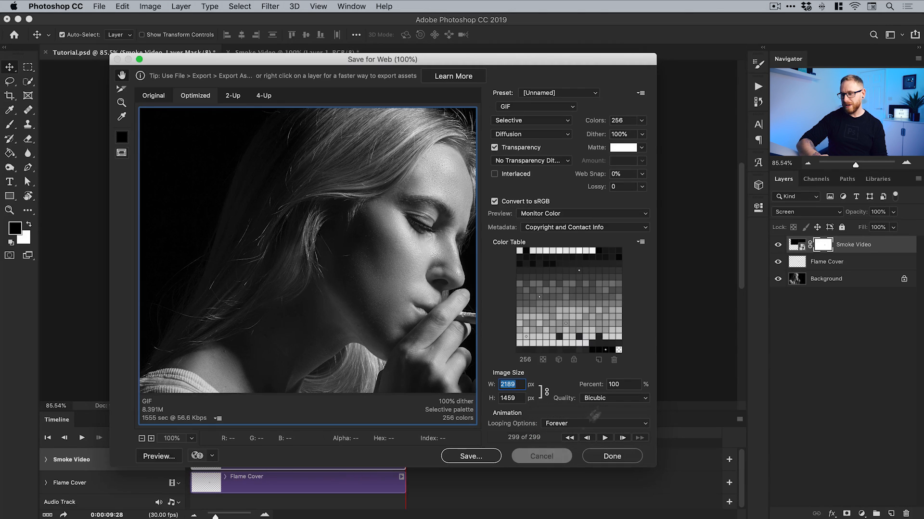